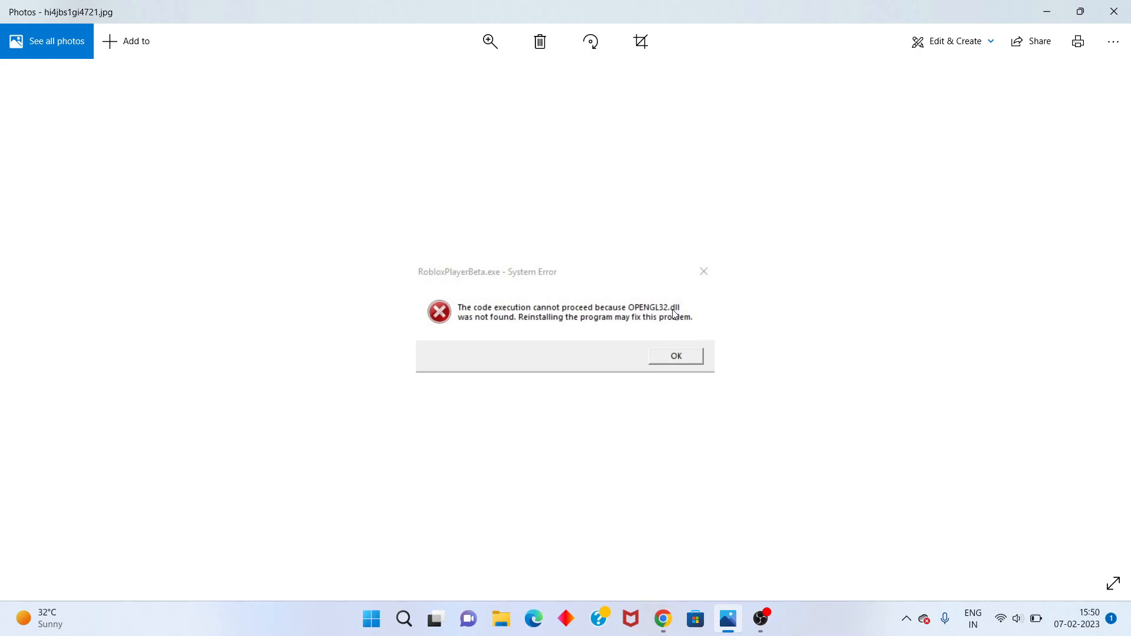
mouse_move(492, 325)
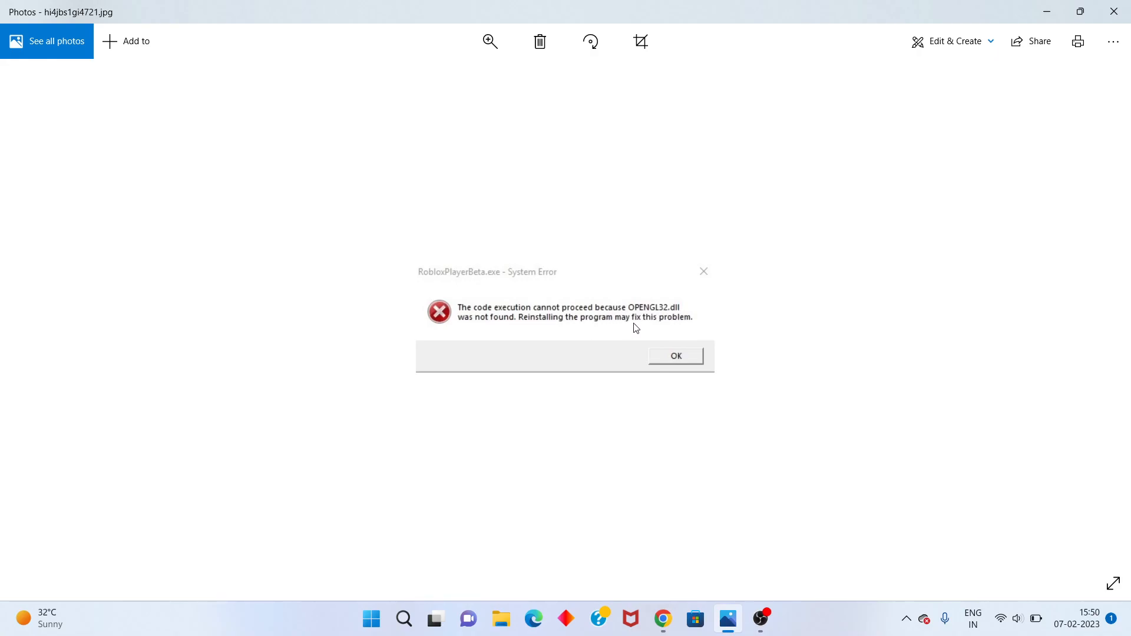
mouse_move(668, 330)
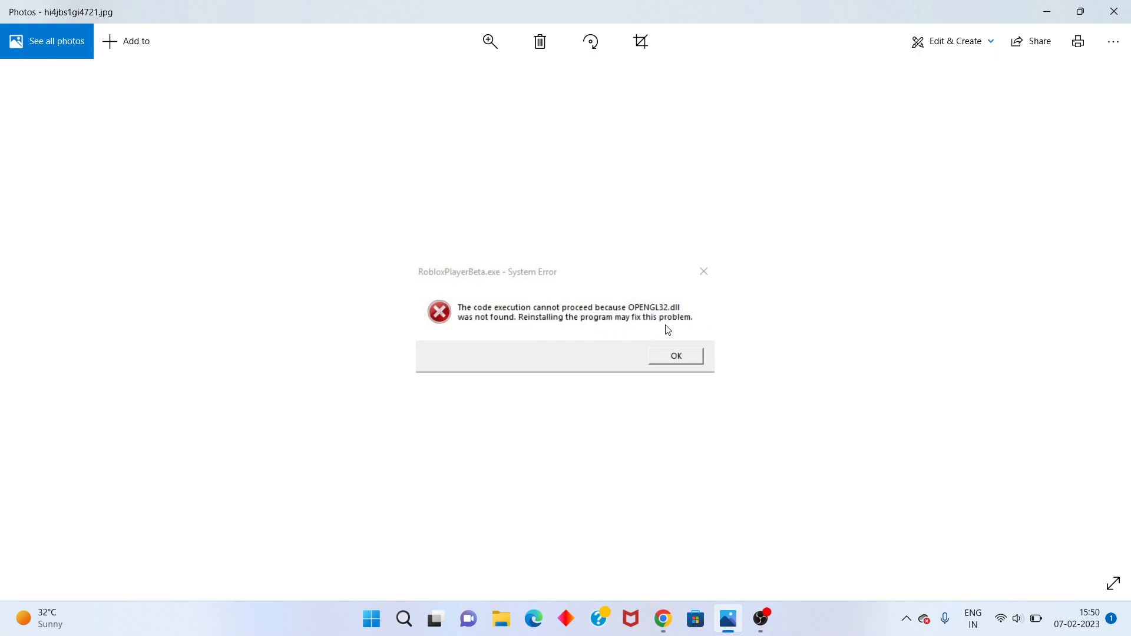
mouse_move(515, 363)
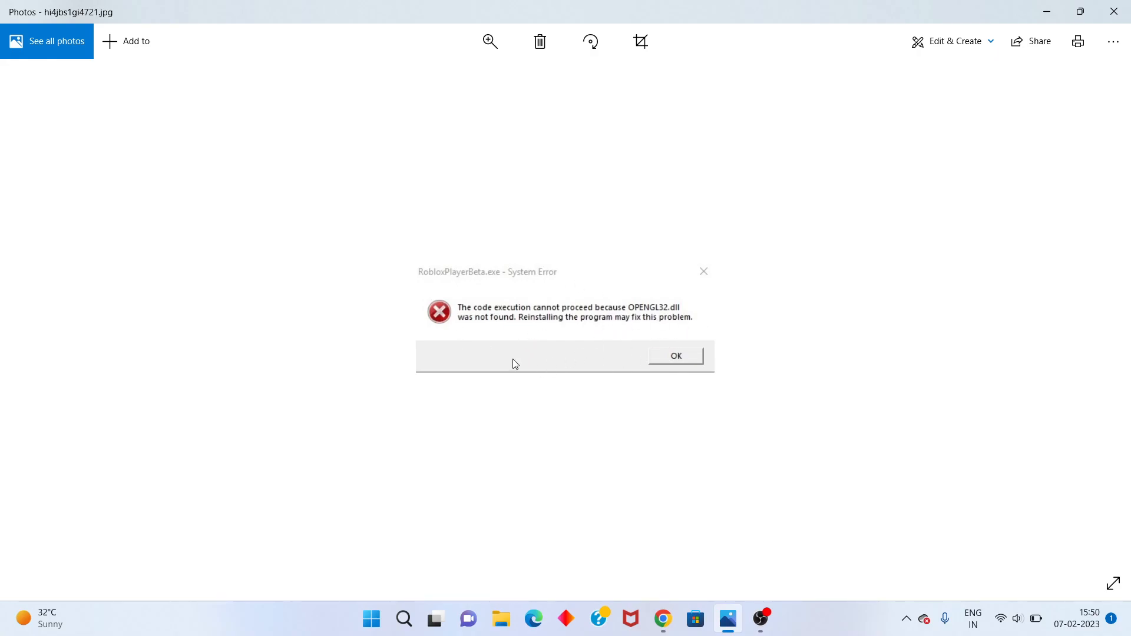
mouse_move(875, 127)
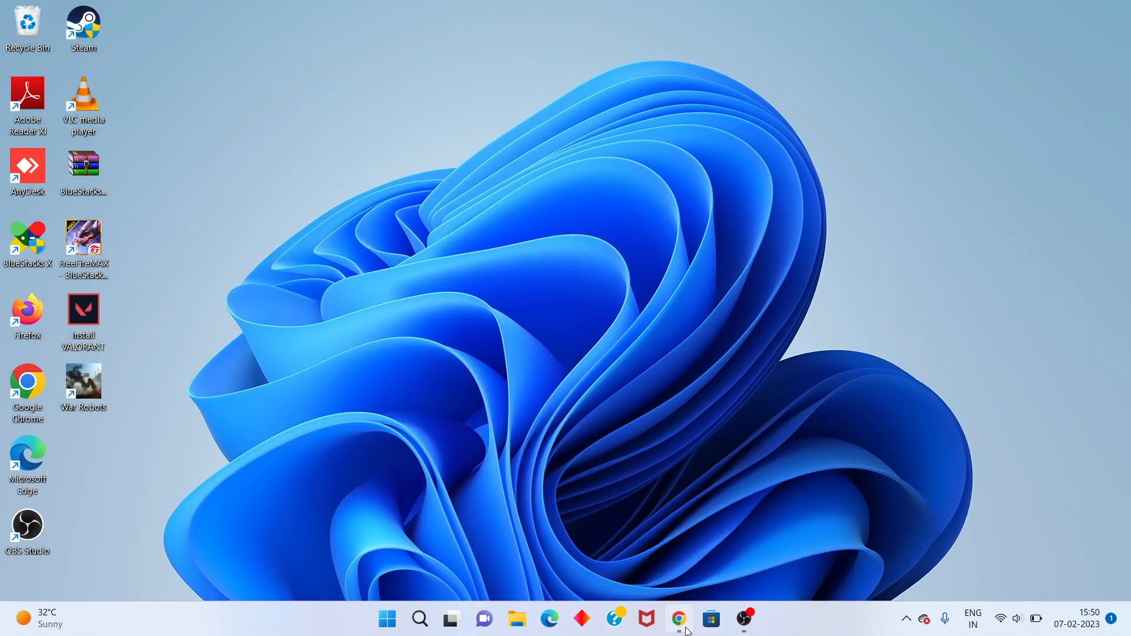
- Launch Chrome and run a Google search for 'opengl32.dll download'
click(679, 617)
text(opengl32)
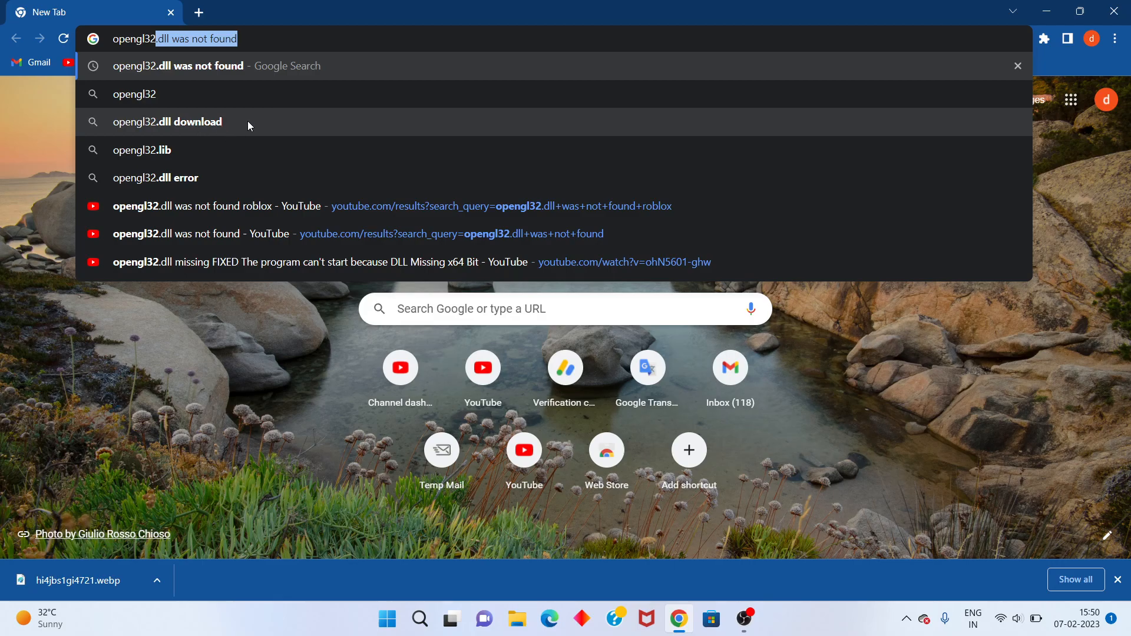
click(168, 122)
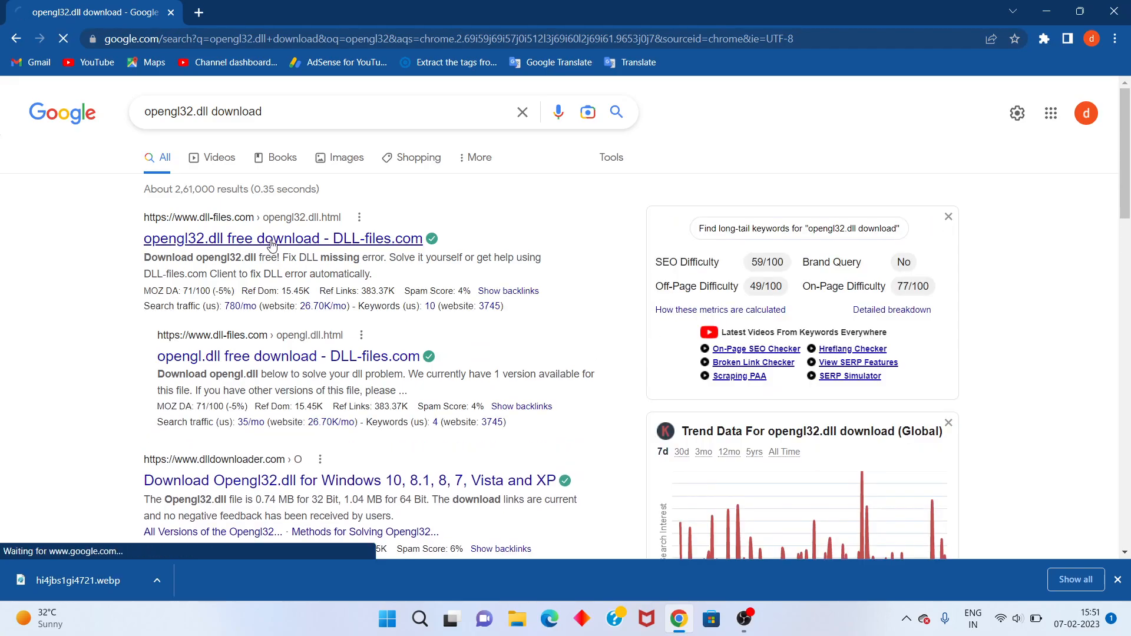
- Download opengl32.zip from the DLL-files.com page and reveal it in the Downloads folder
click(271, 238)
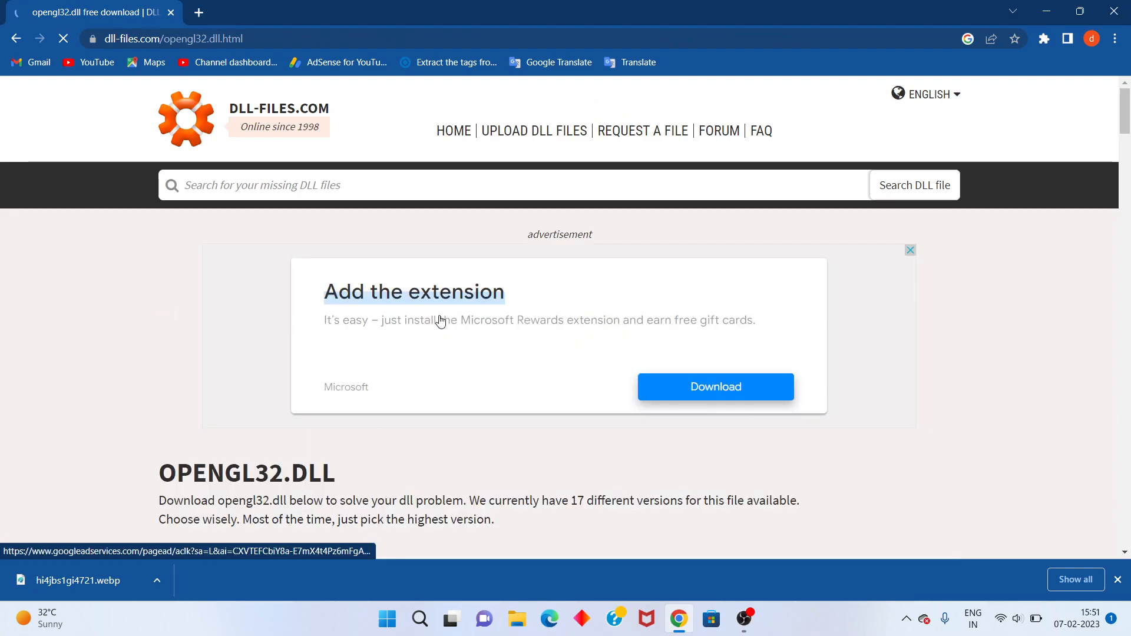
scroll(down, 3)
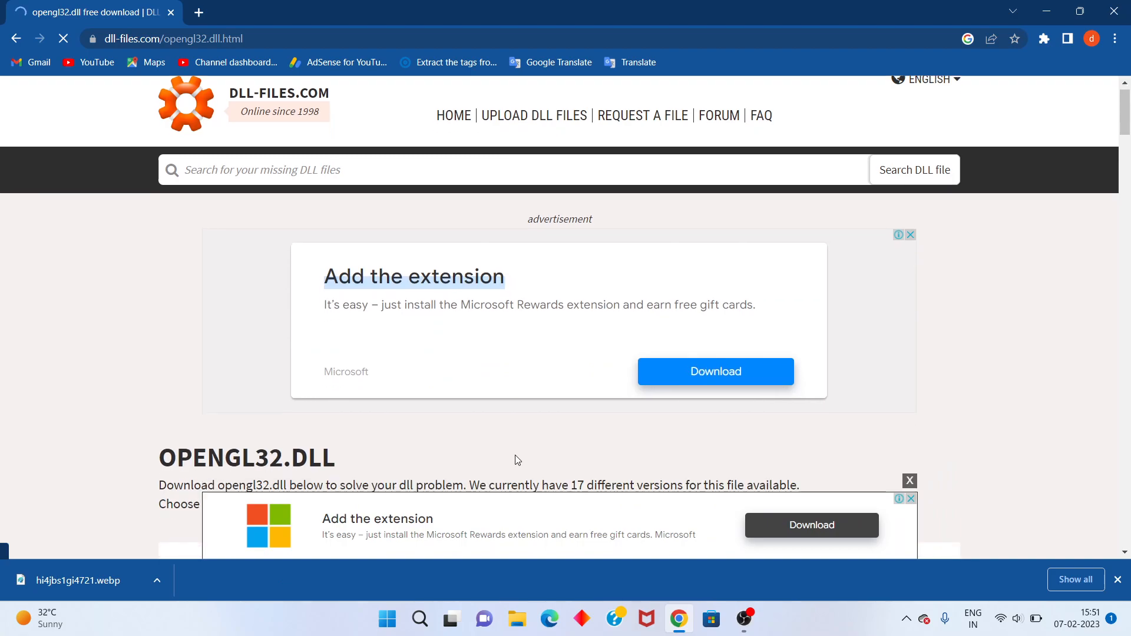
scroll(down, 3)
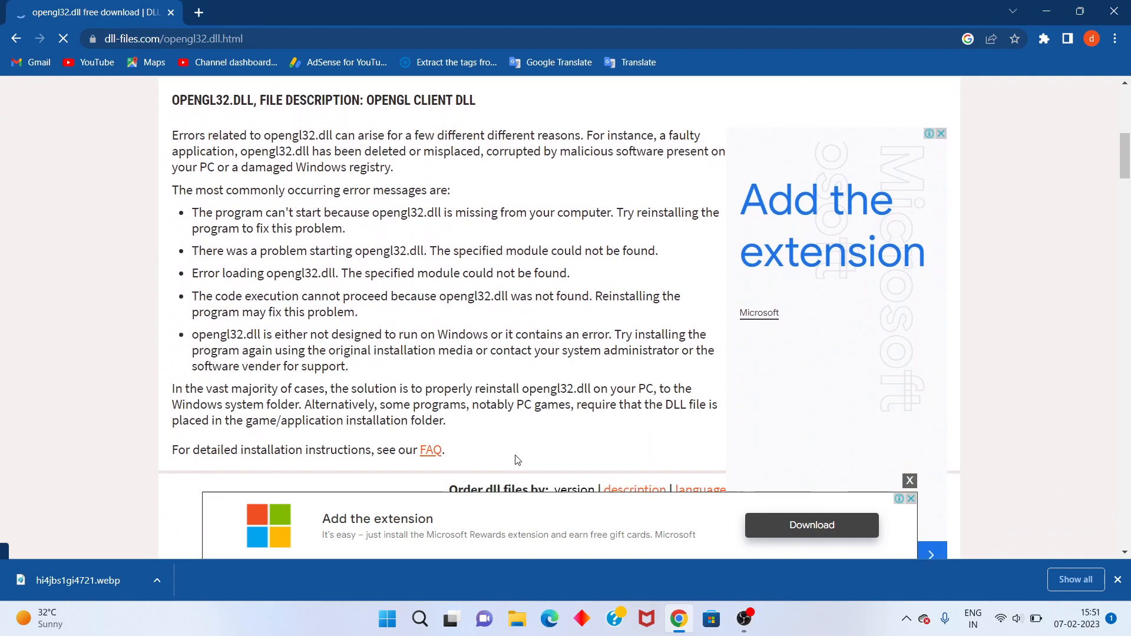
scroll(down, 3)
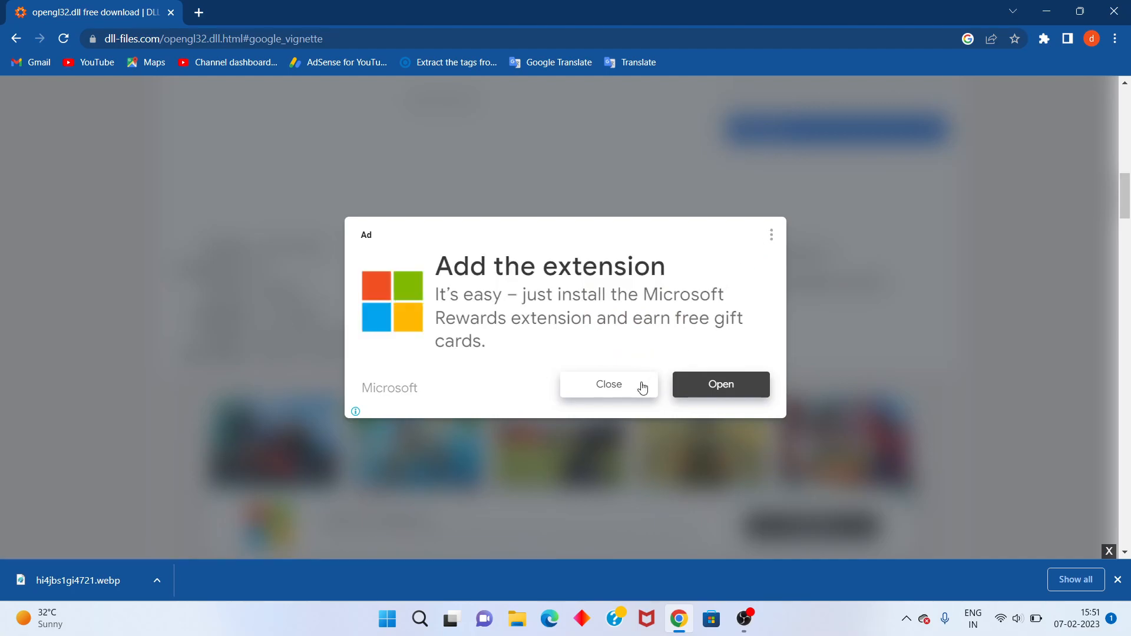
click(608, 385)
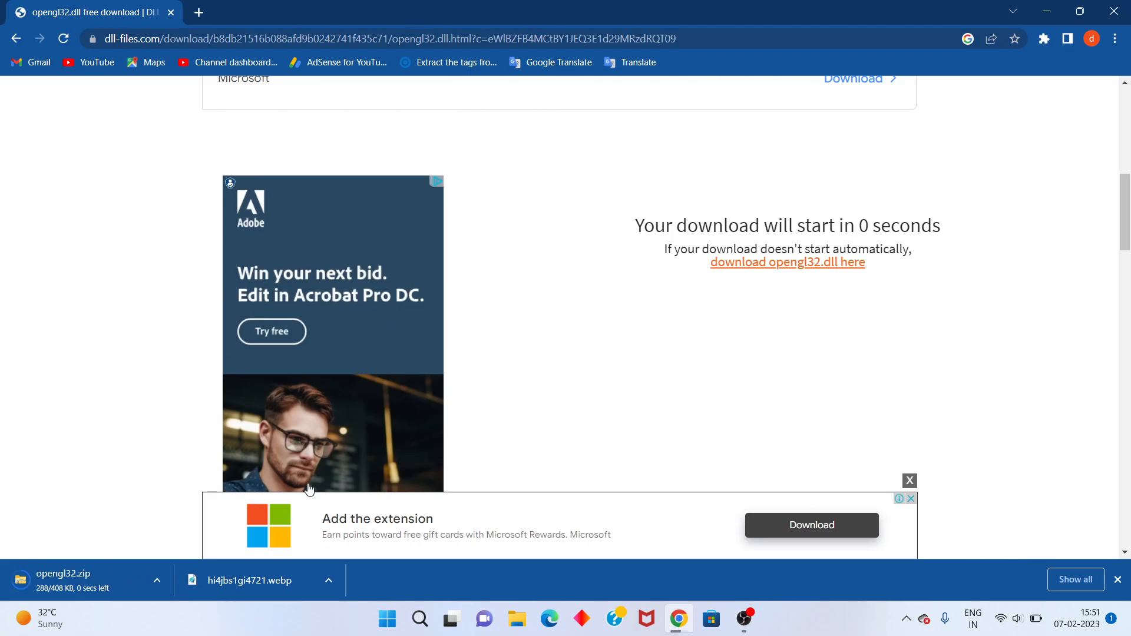
mouse_move(610, 551)
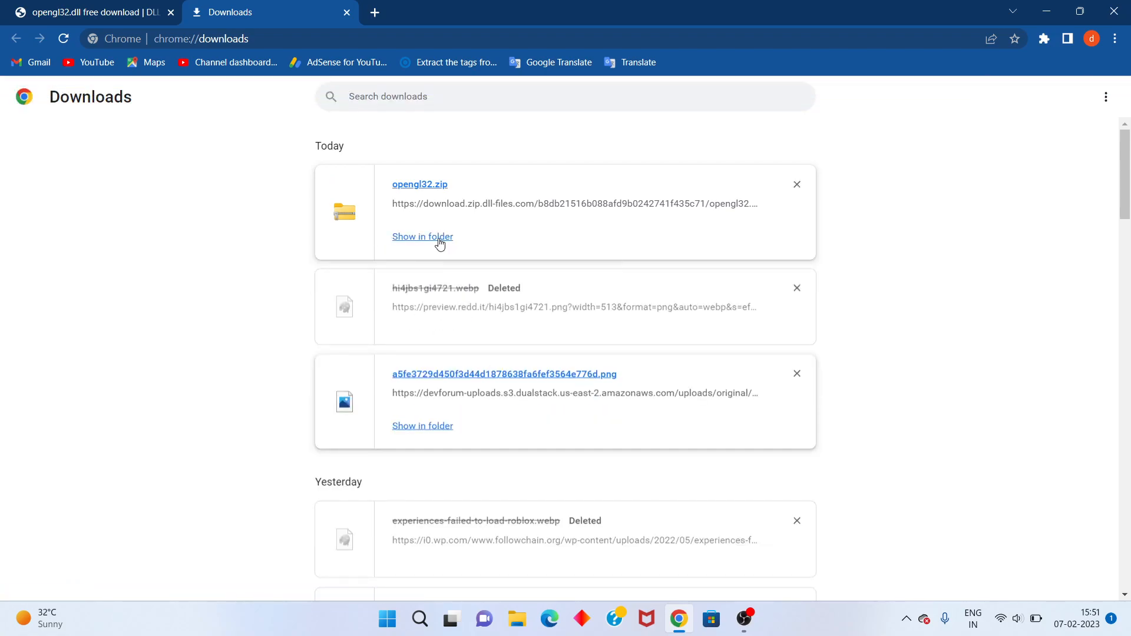
click(421, 236)
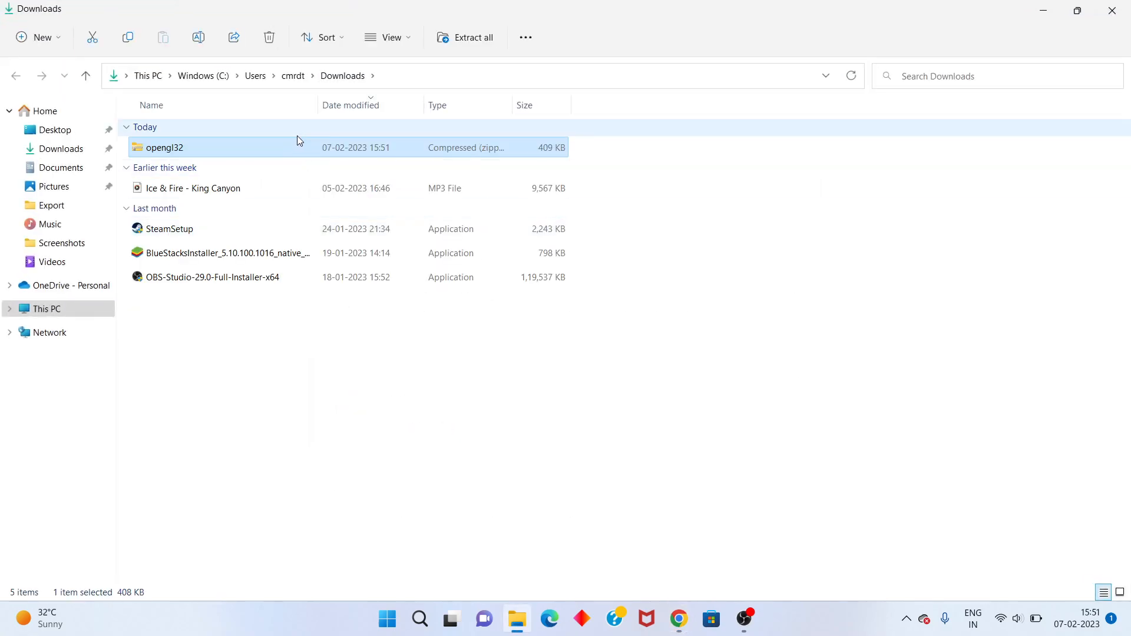
- Extract opengl32.zip into an opengl32 folder and select the extracted opengl32.dll
right_click(164, 147)
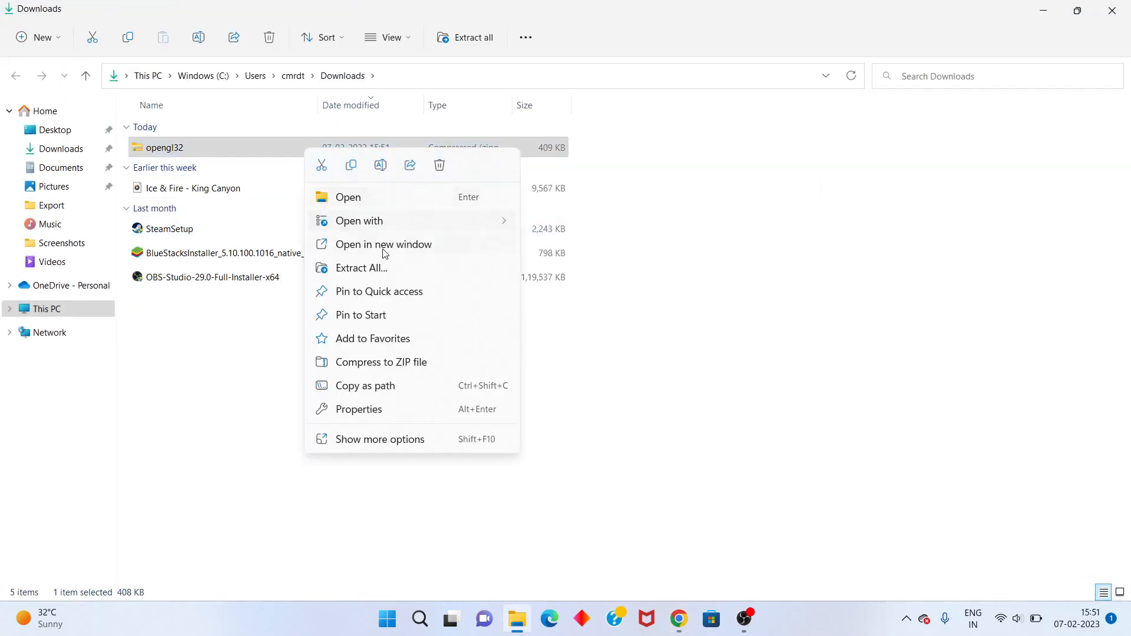
click(360, 269)
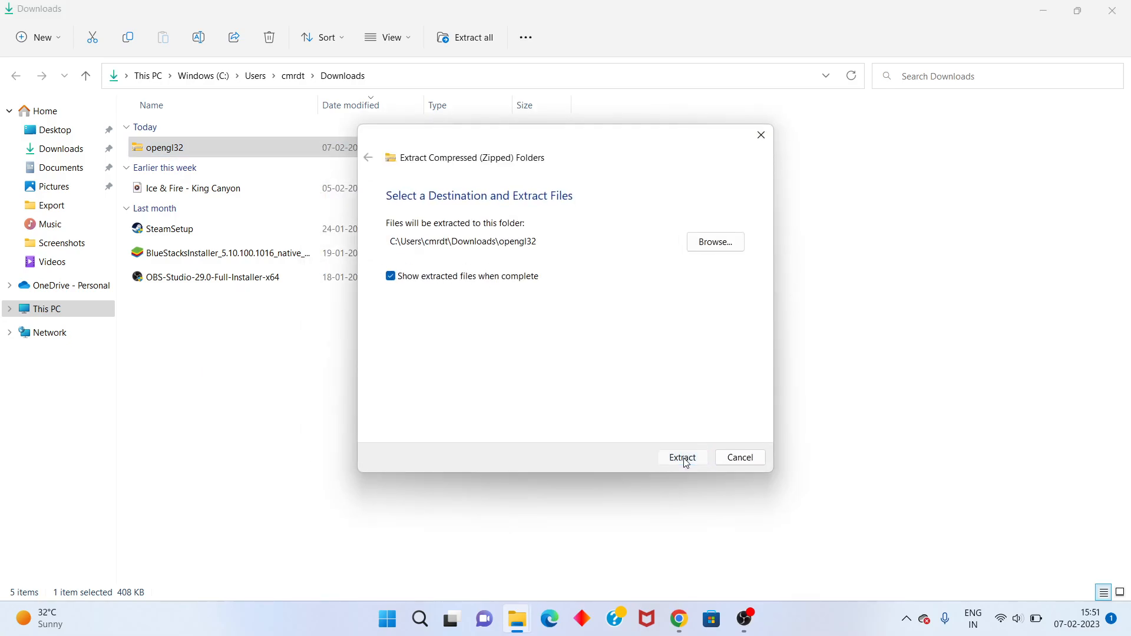
click(683, 457)
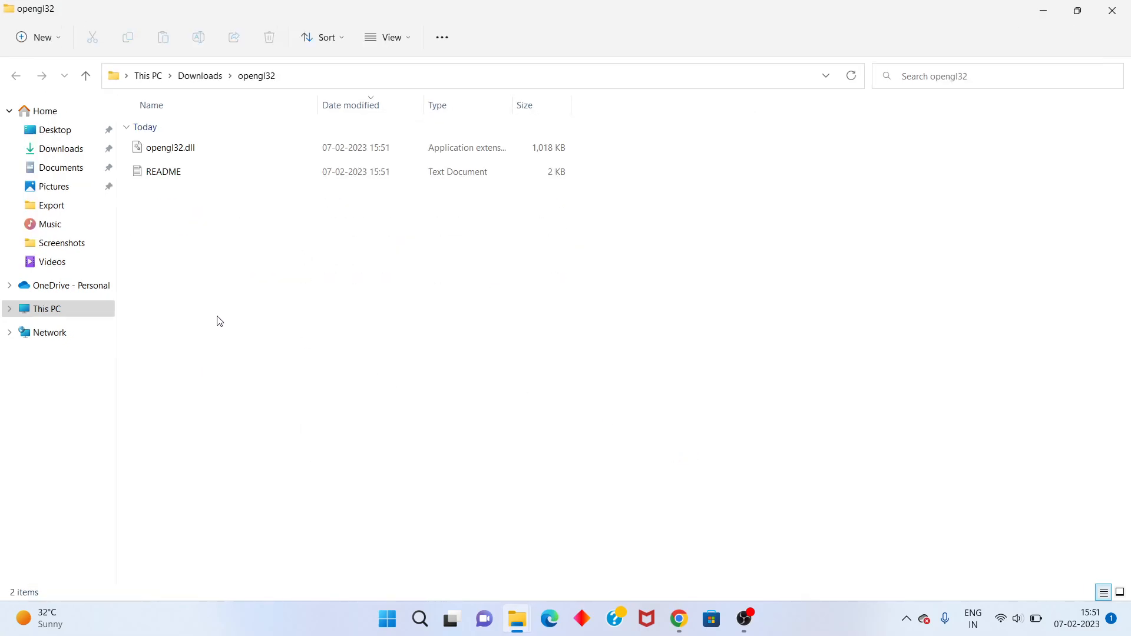
click(170, 147)
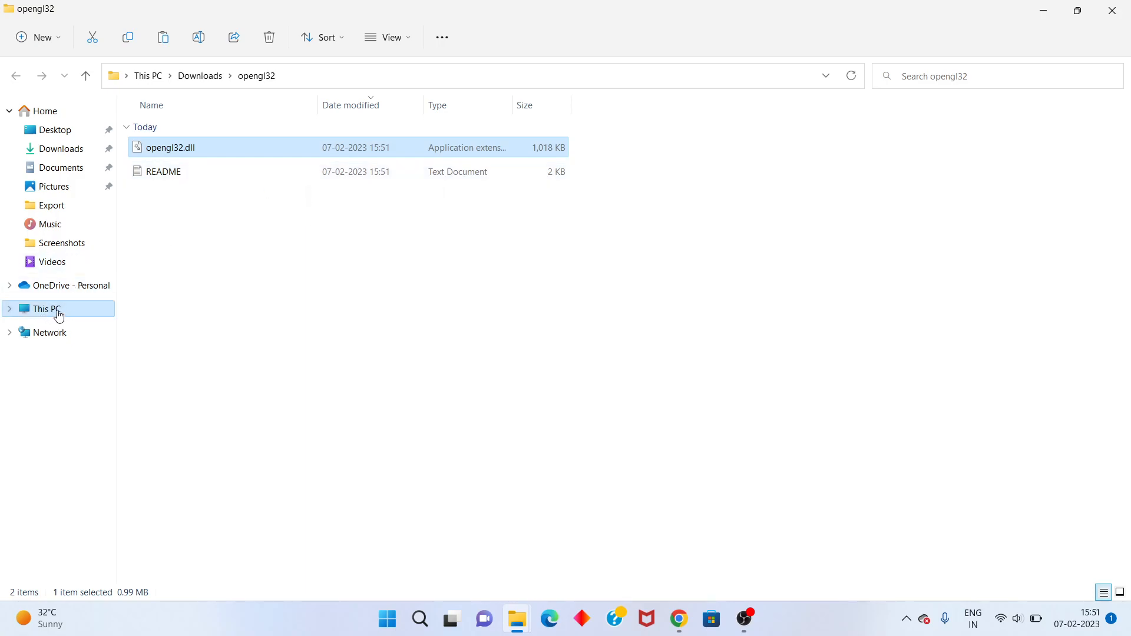
- Navigate from the drive list through C:\Windows into the System32 folder
click(45, 309)
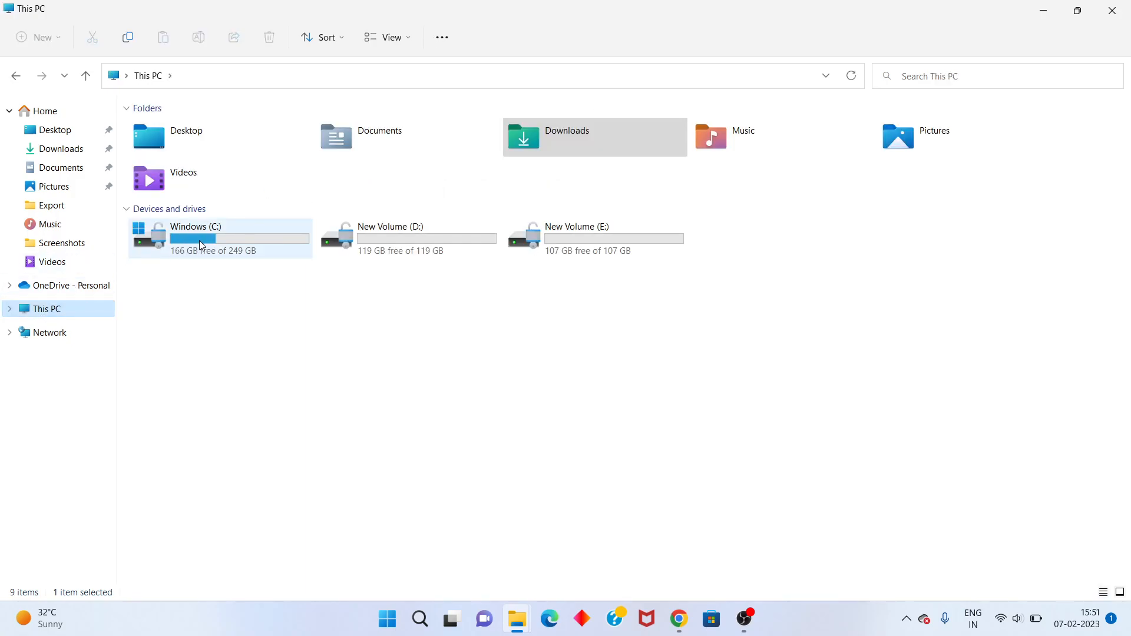
double_click(203, 238)
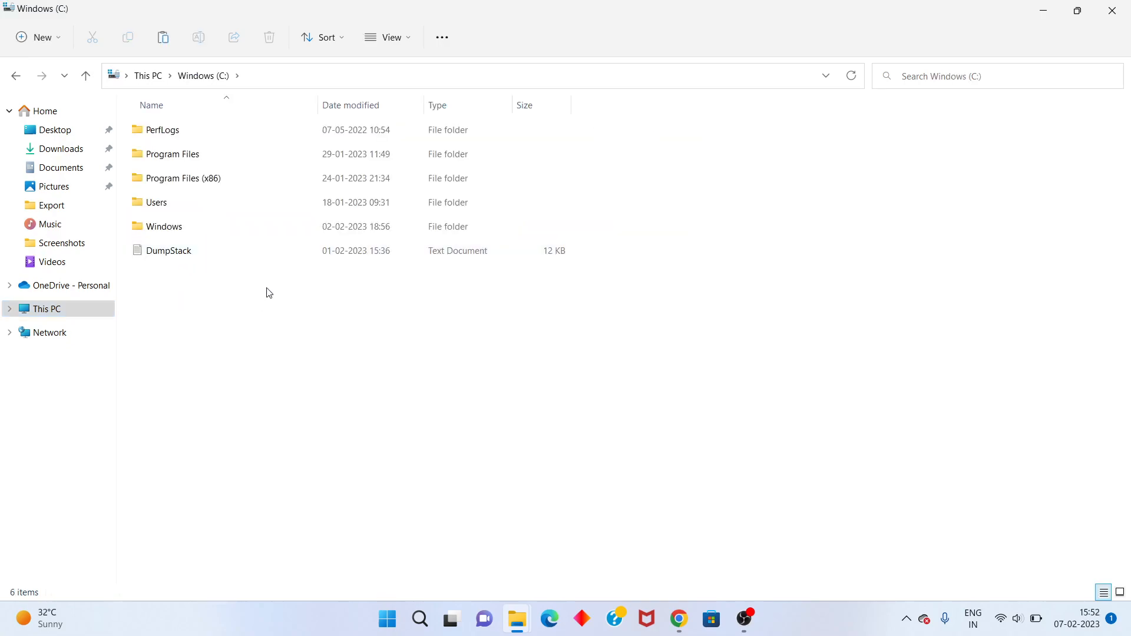
click(164, 226)
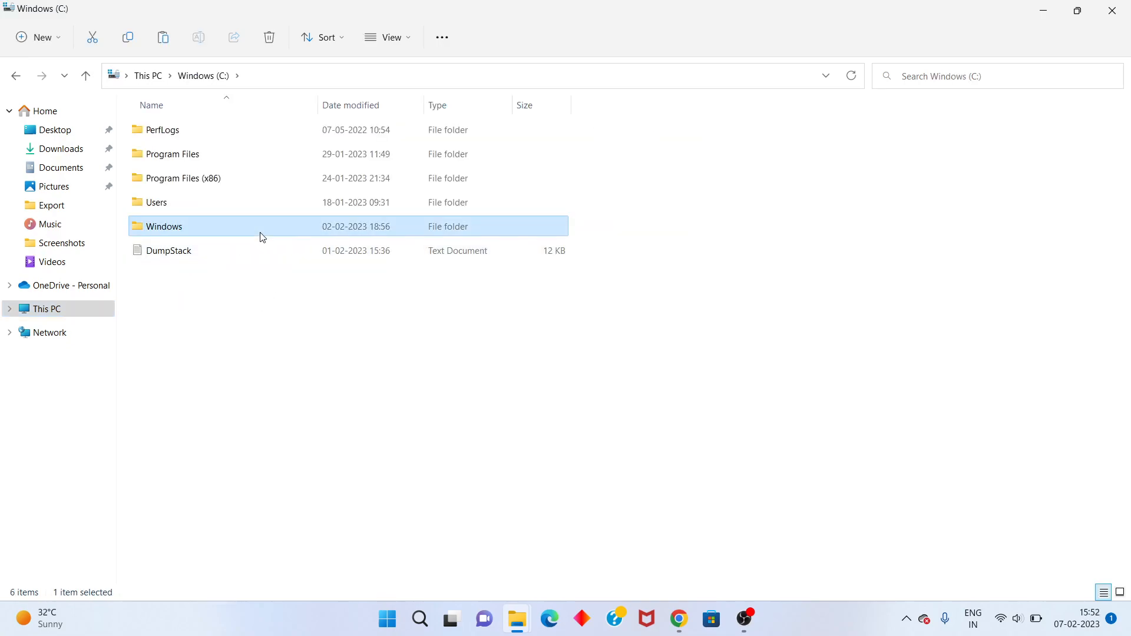
double_click(165, 226)
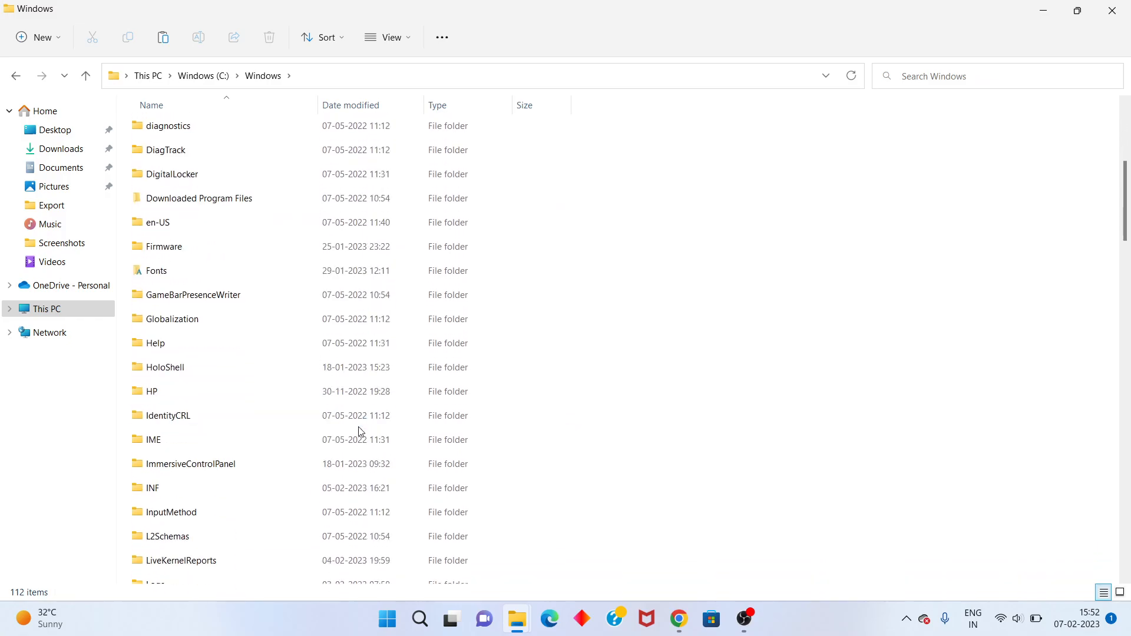
scroll(down, 3)
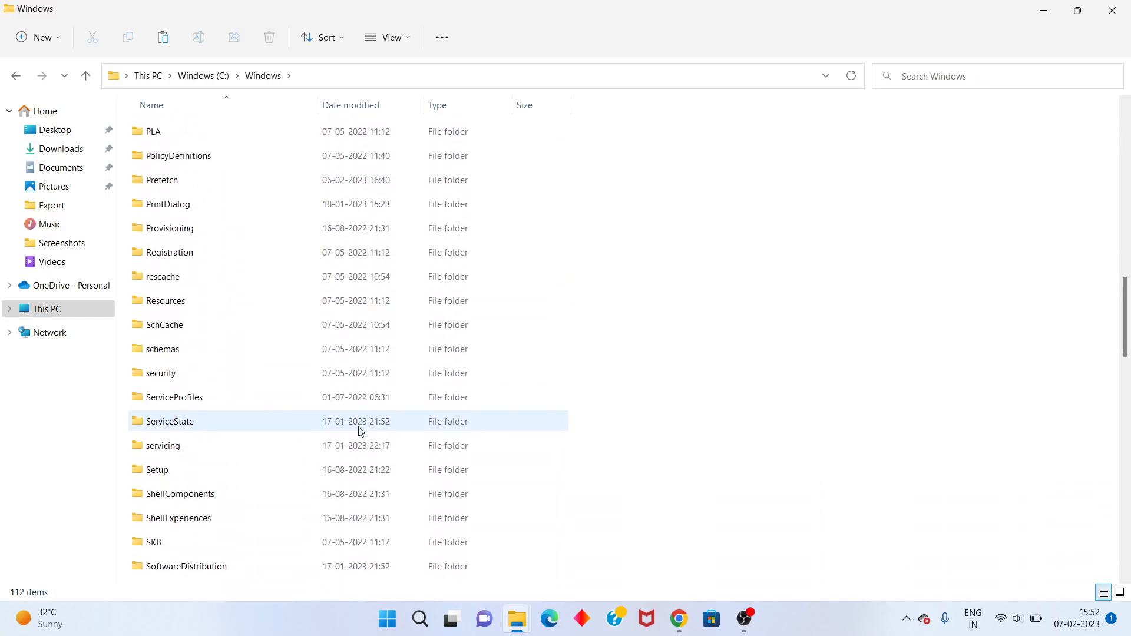
scroll(down, 3)
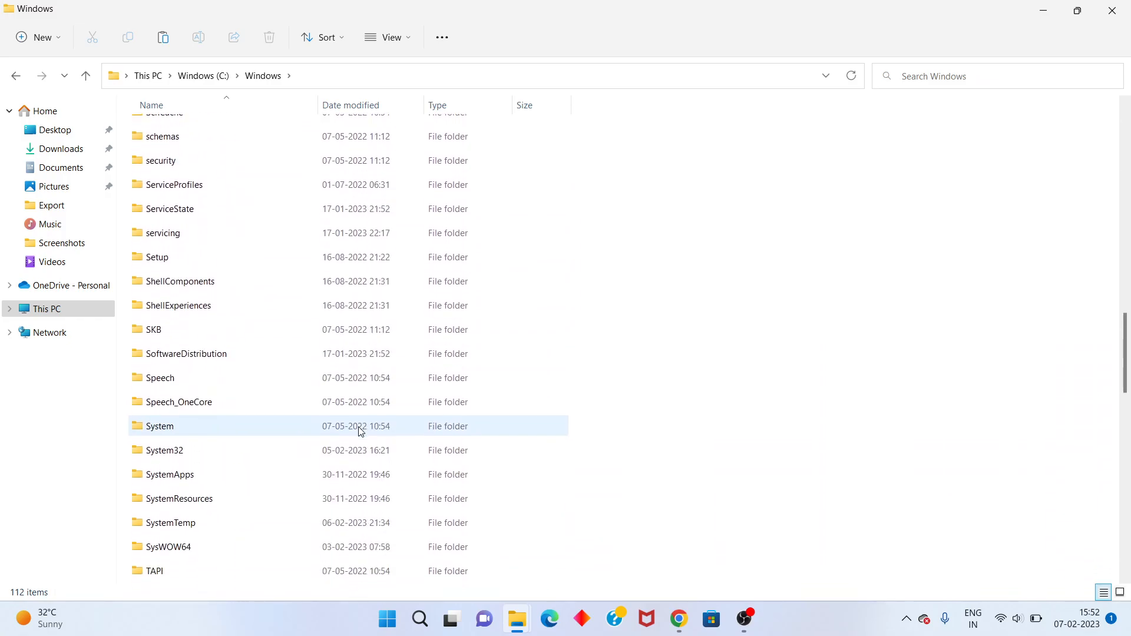
double_click(166, 450)
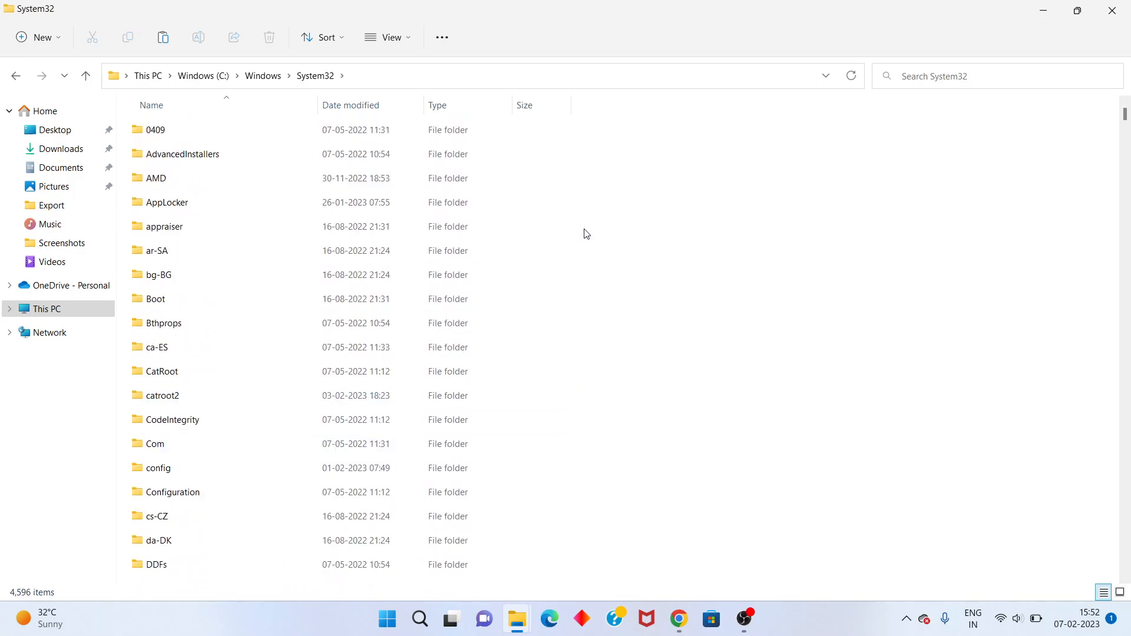
- Paste opengl32.dll into System32 and dismiss the Replace or Skip Files prompt
right_click(587, 233)
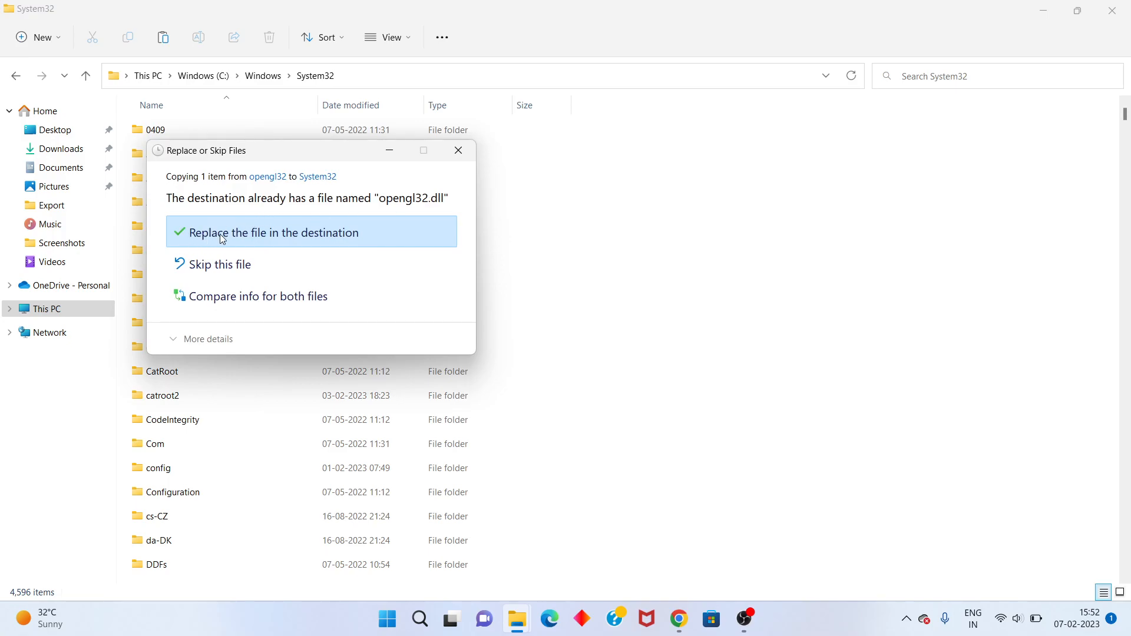
mouse_move(329, 243)
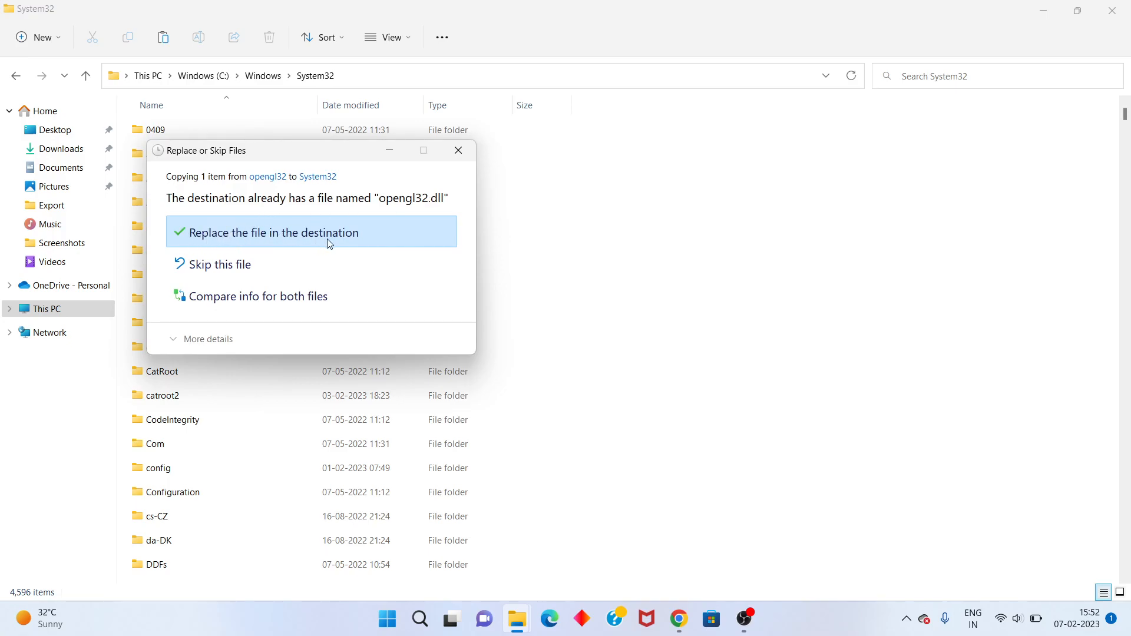
mouse_move(371, 240)
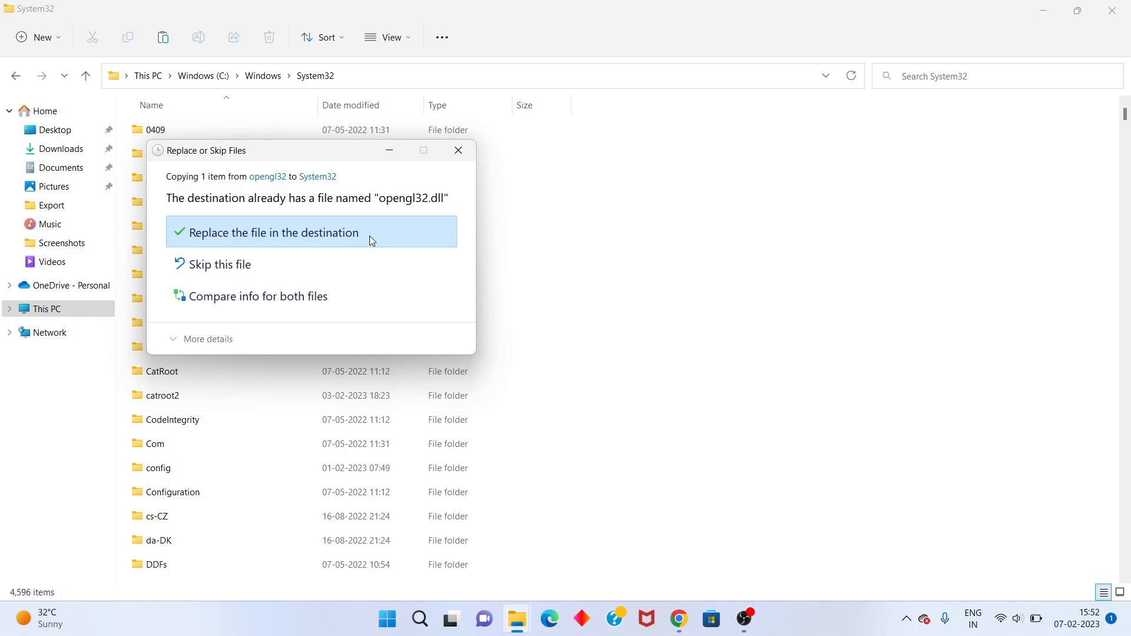
mouse_move(345, 238)
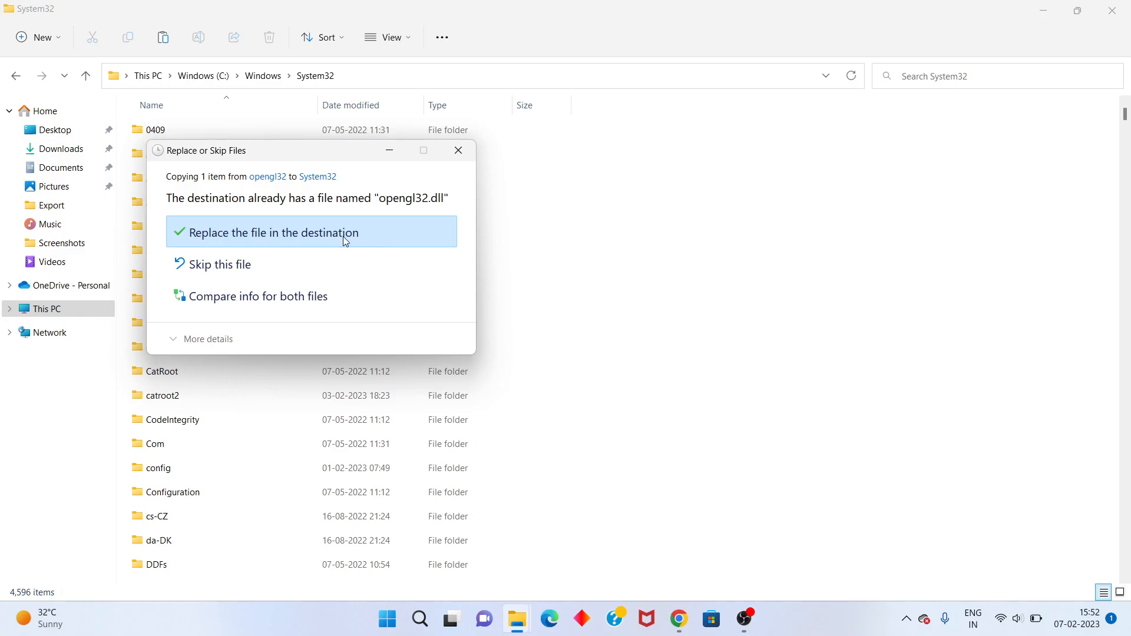
mouse_move(215, 246)
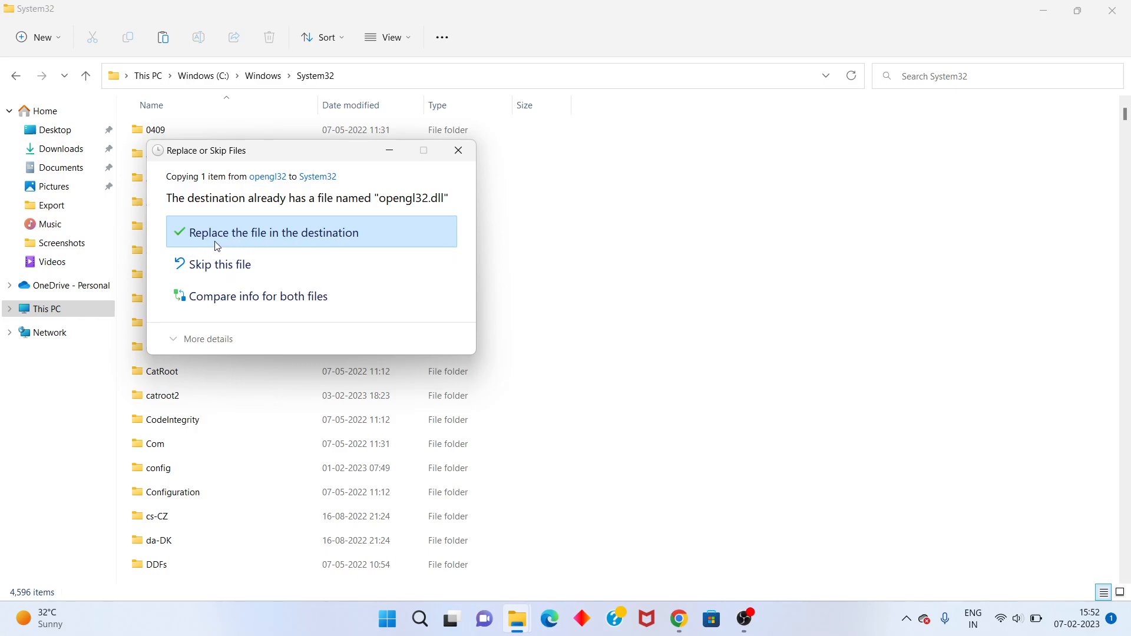
mouse_move(335, 226)
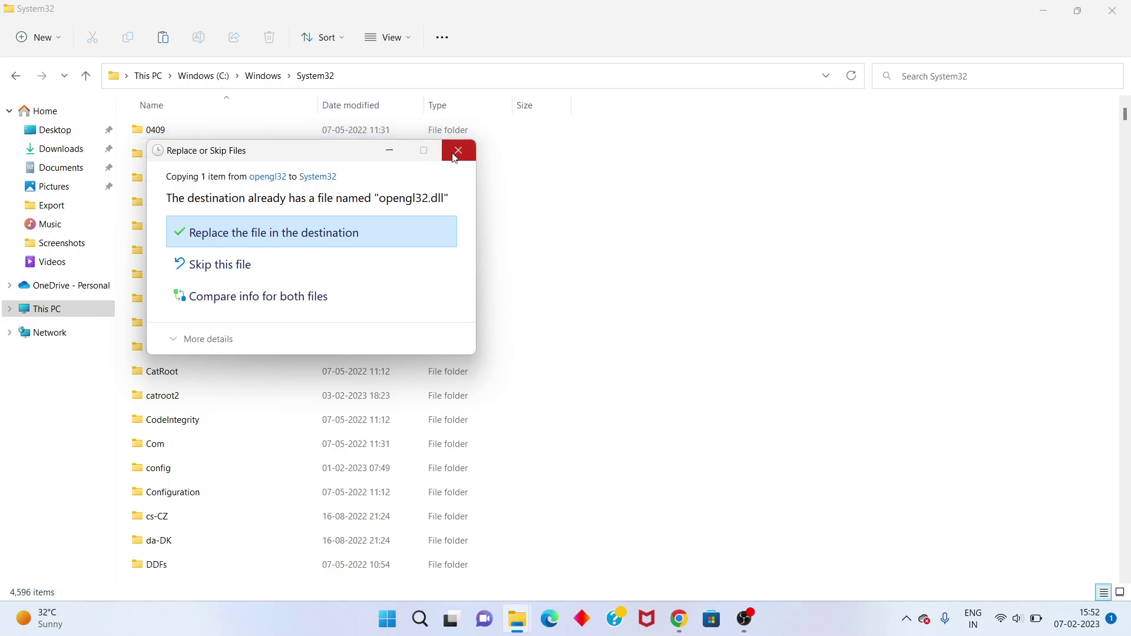
click(457, 150)
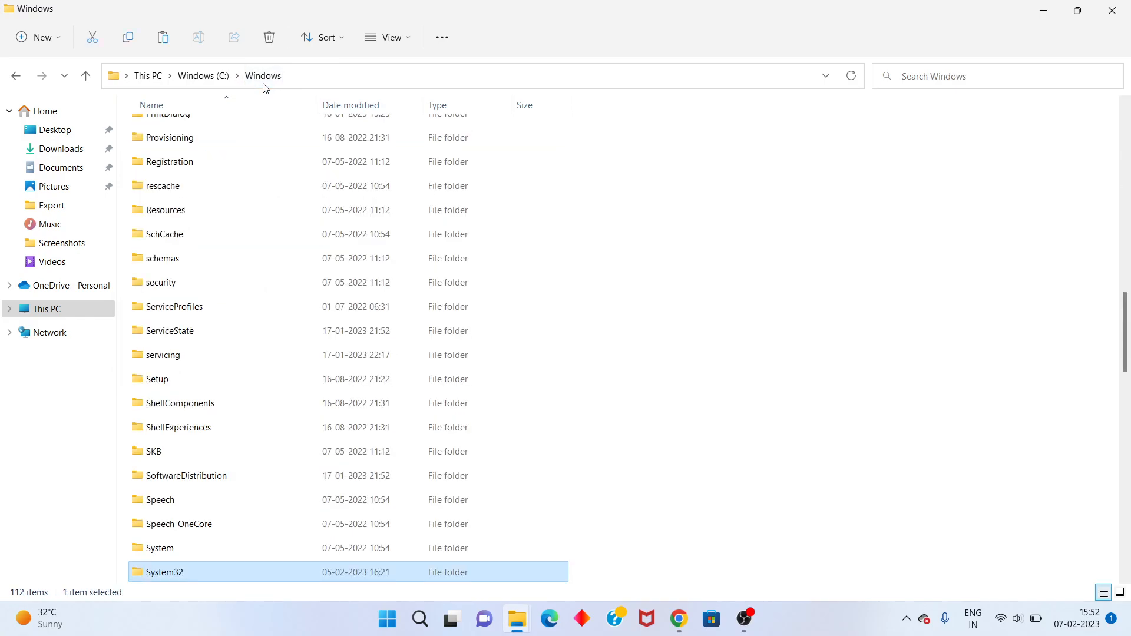
- Paste the DLL into the Windows folder and cancel the Destination Folder Access Denied prompt
scroll(down, 3)
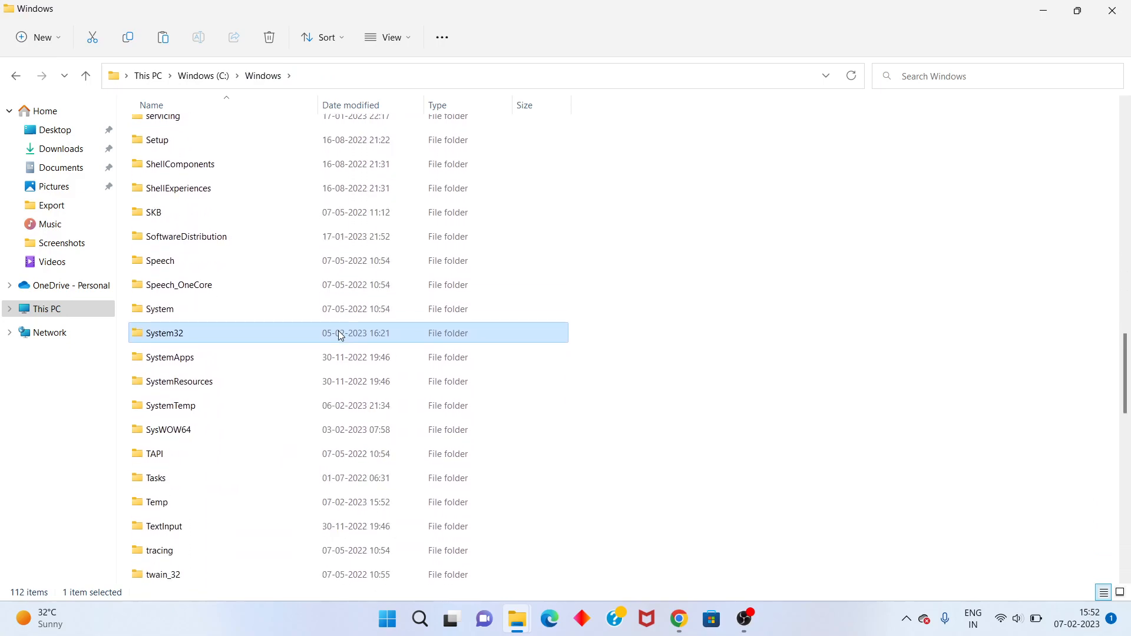
mouse_move(221, 434)
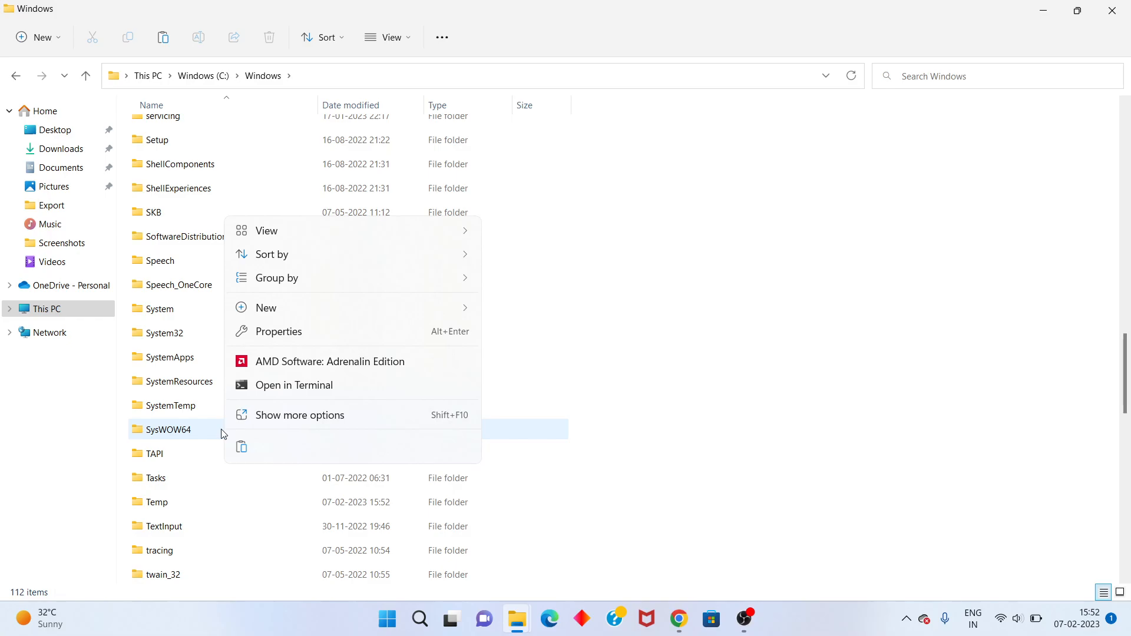
mouse_move(387, 297)
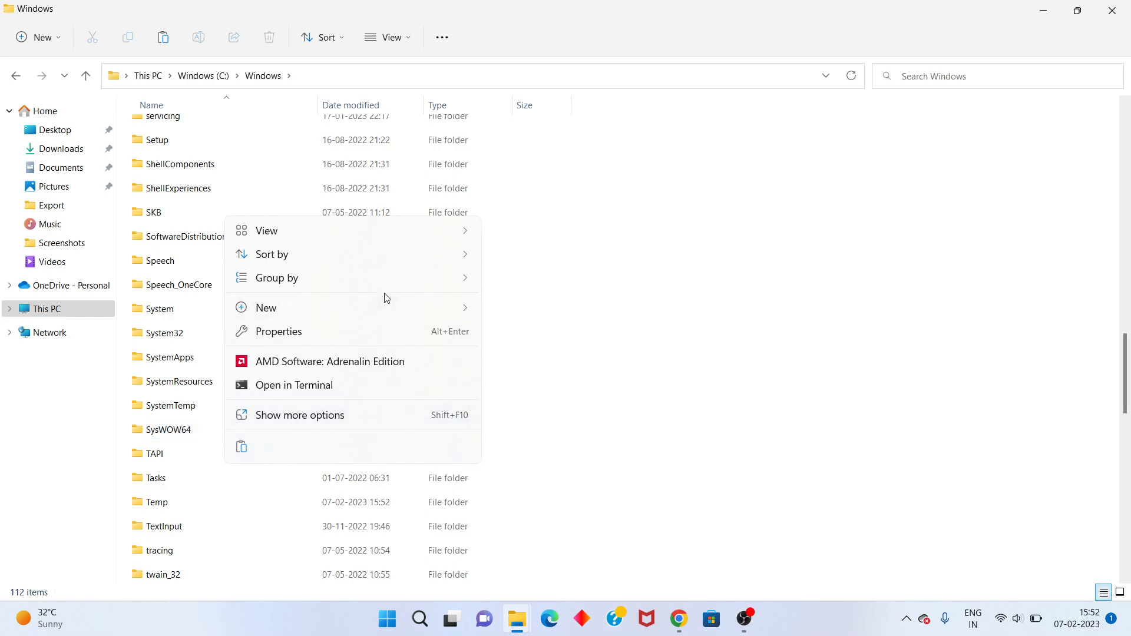
mouse_move(240, 448)
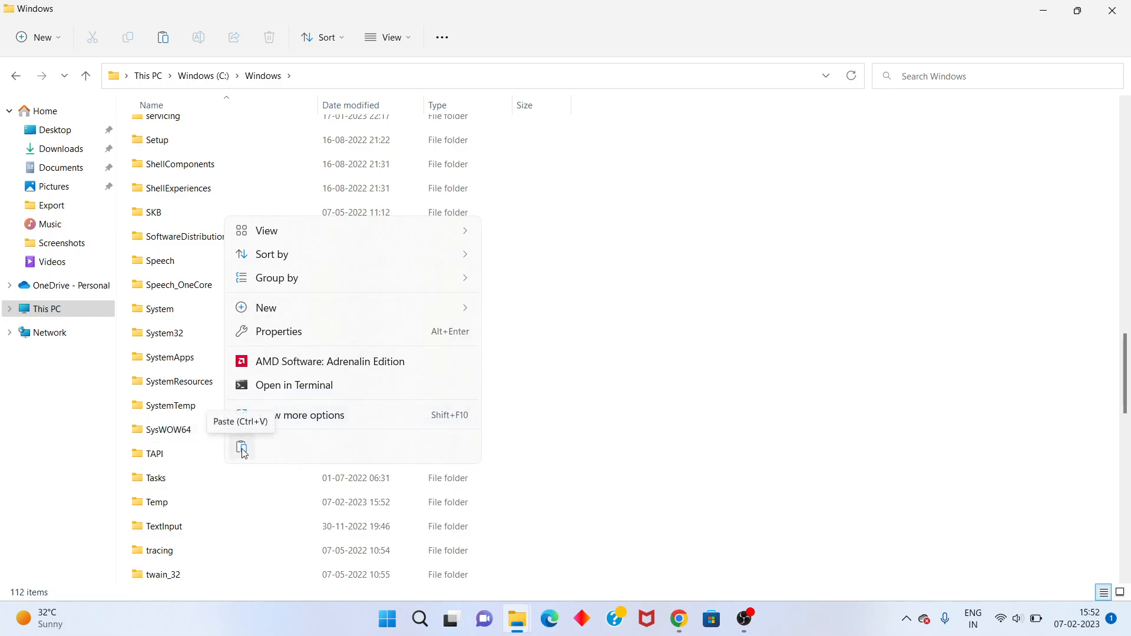
click(241, 448)
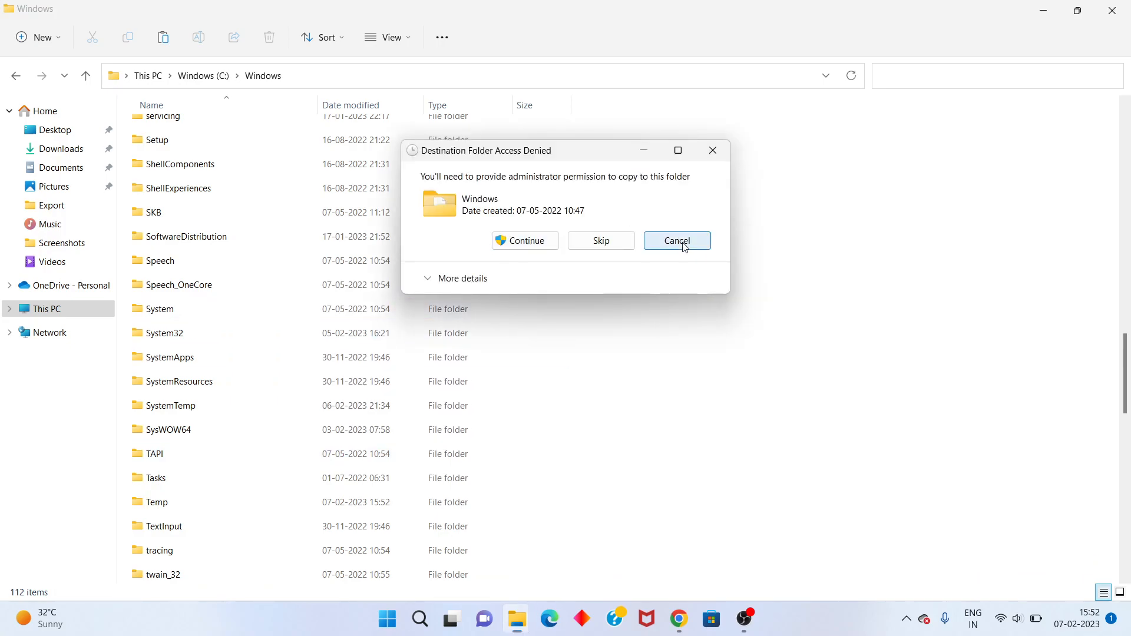
click(678, 241)
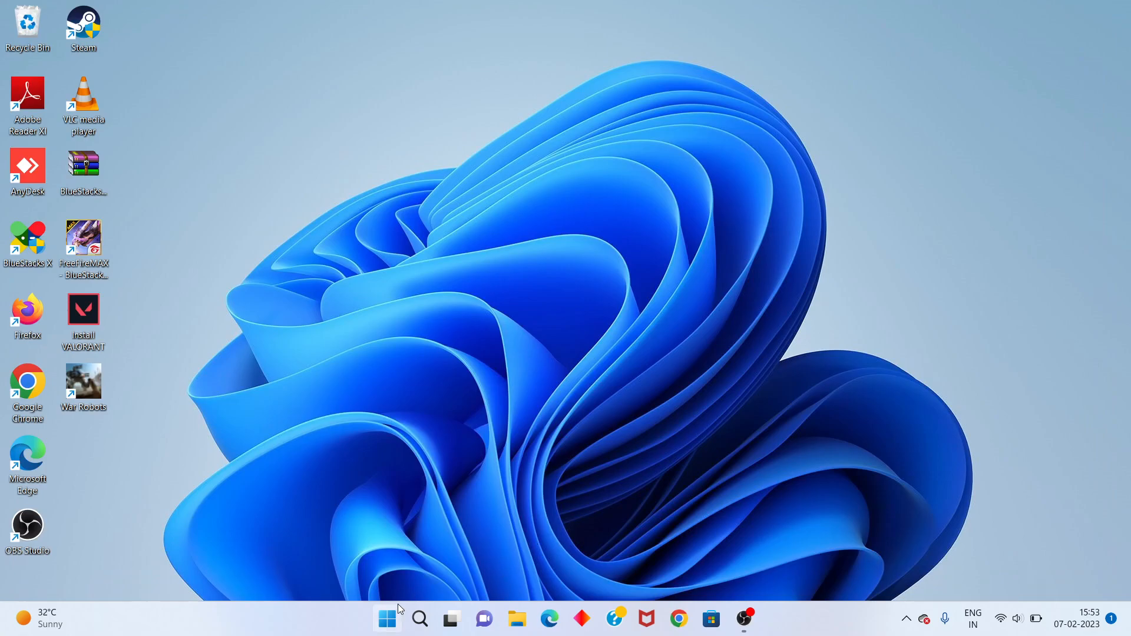
- Show the Start menu's power options so Restart can be chosen
click(387, 617)
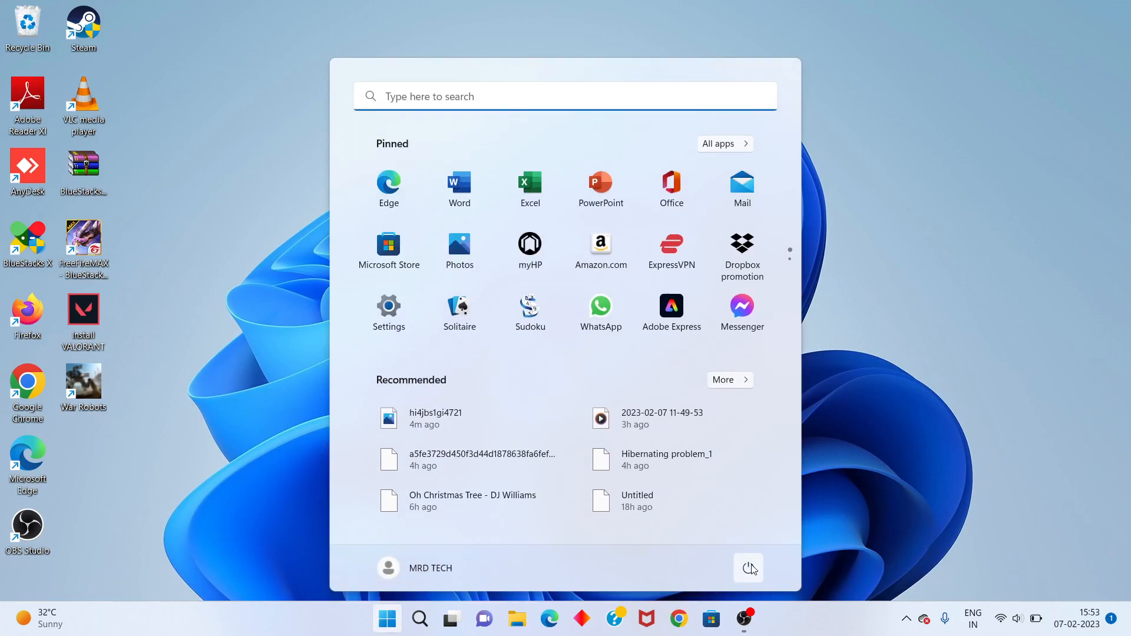
click(748, 568)
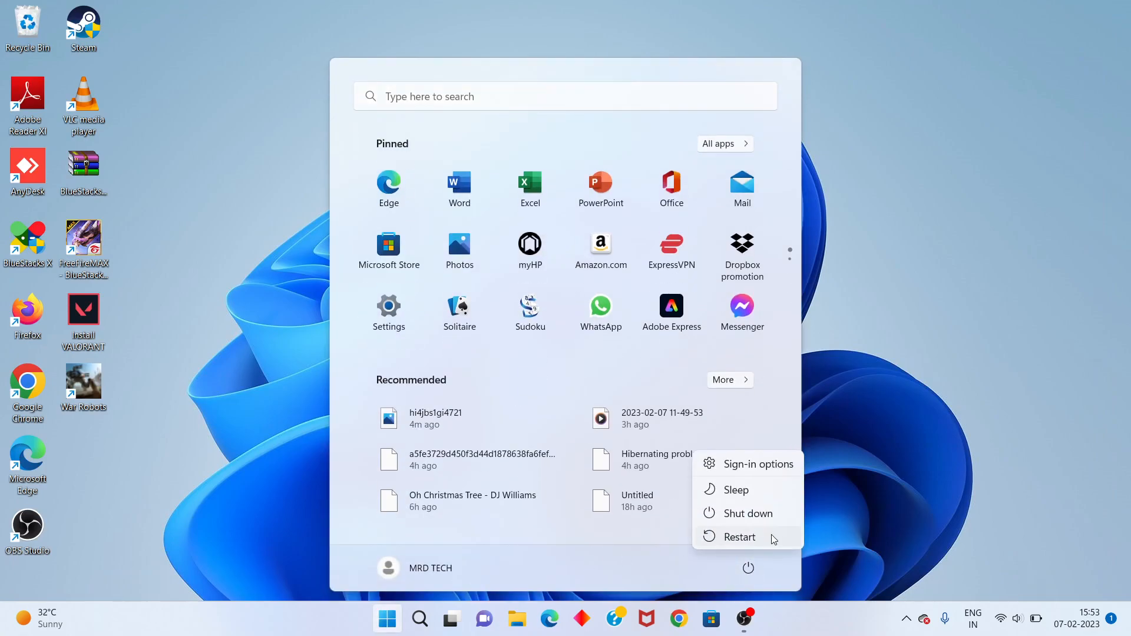
mouse_move(751, 552)
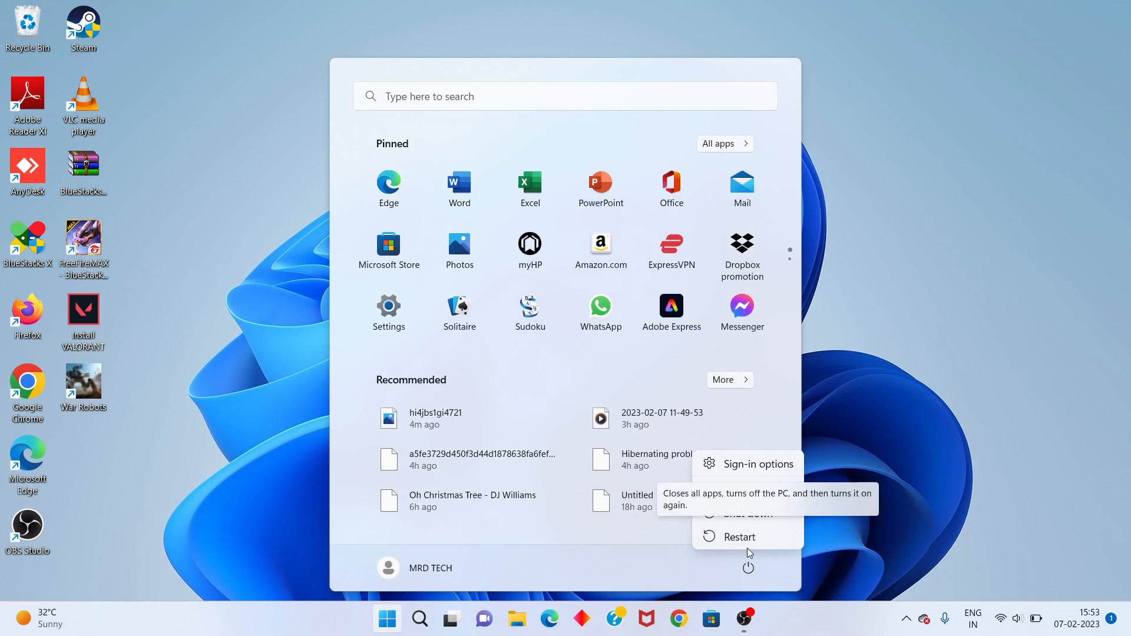
mouse_move(754, 542)
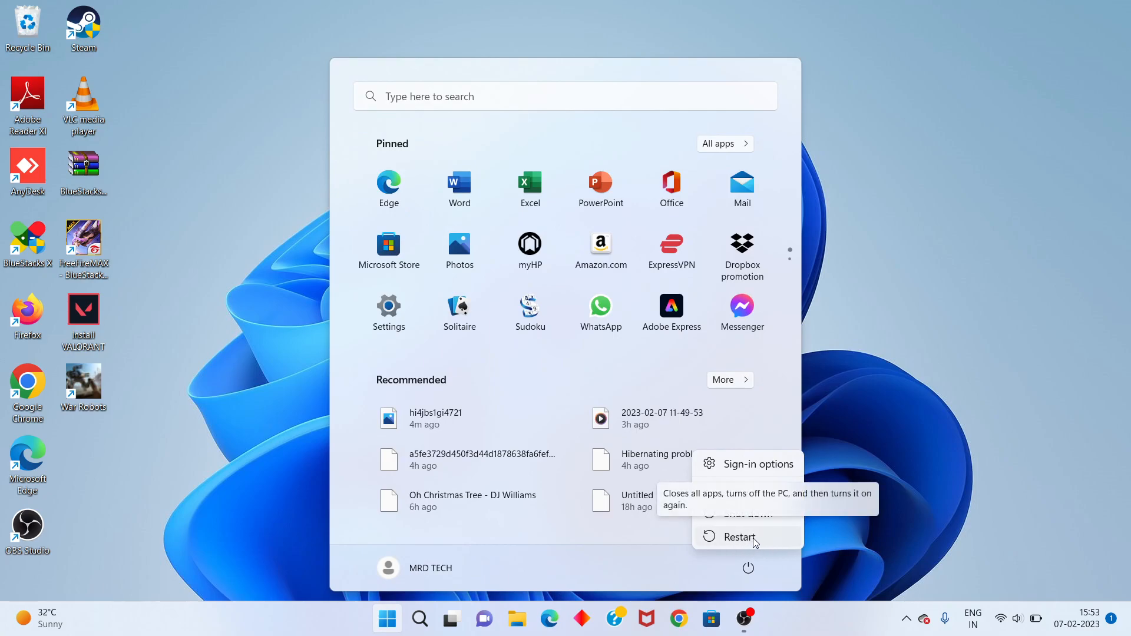